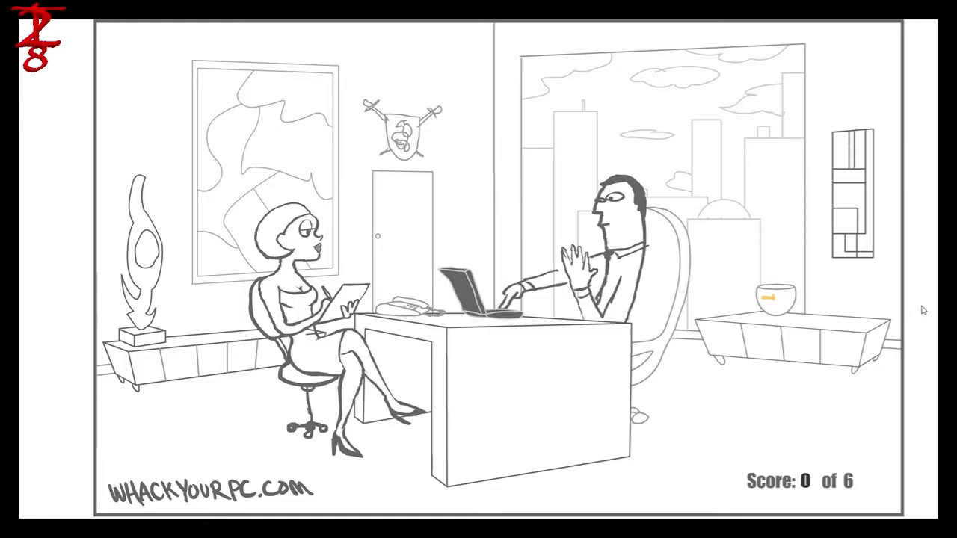
# - Smash the laptop on the desk for the first destruction, score 1 of 6
pyautogui.click(466, 302)
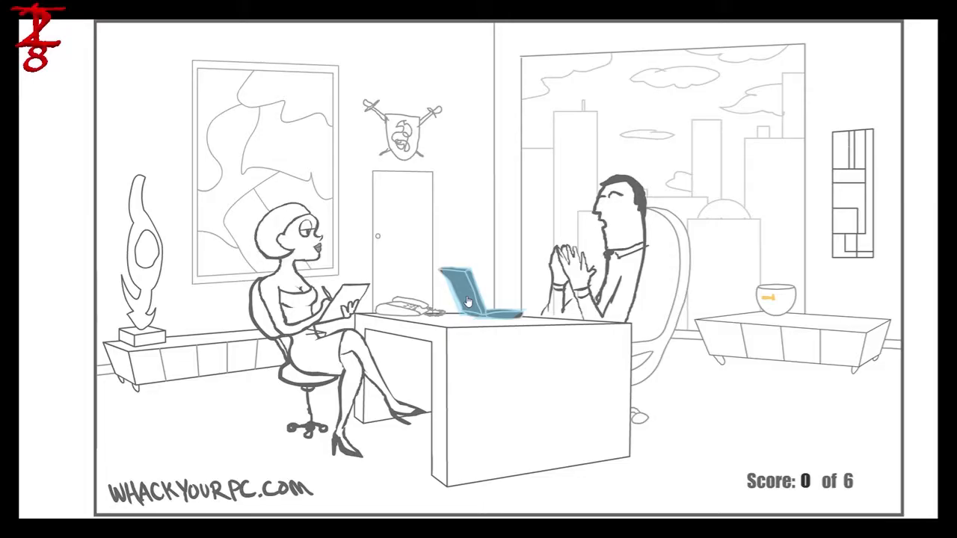
pyautogui.click(467, 299)
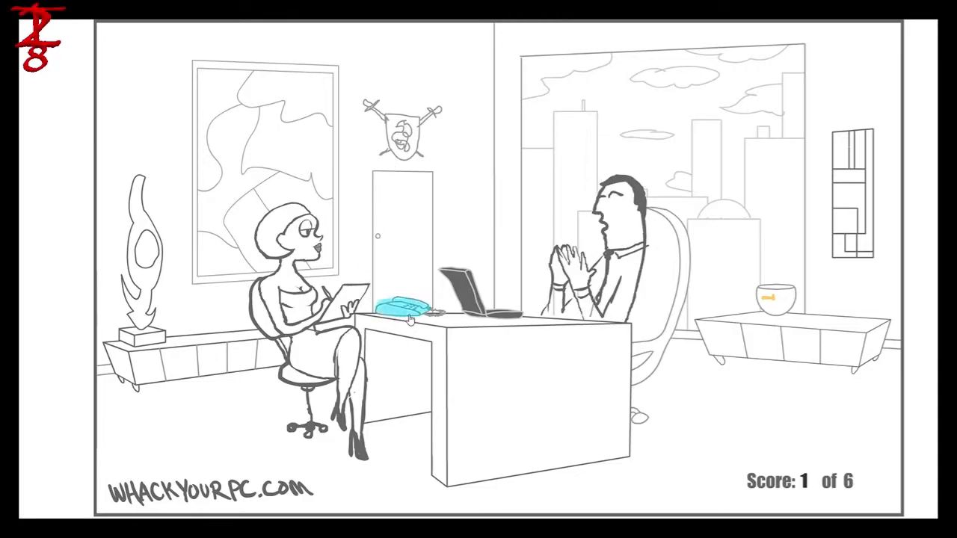
# - Wreck the laptop with the desk phone, score 2 of 6
pyautogui.click(395, 309)
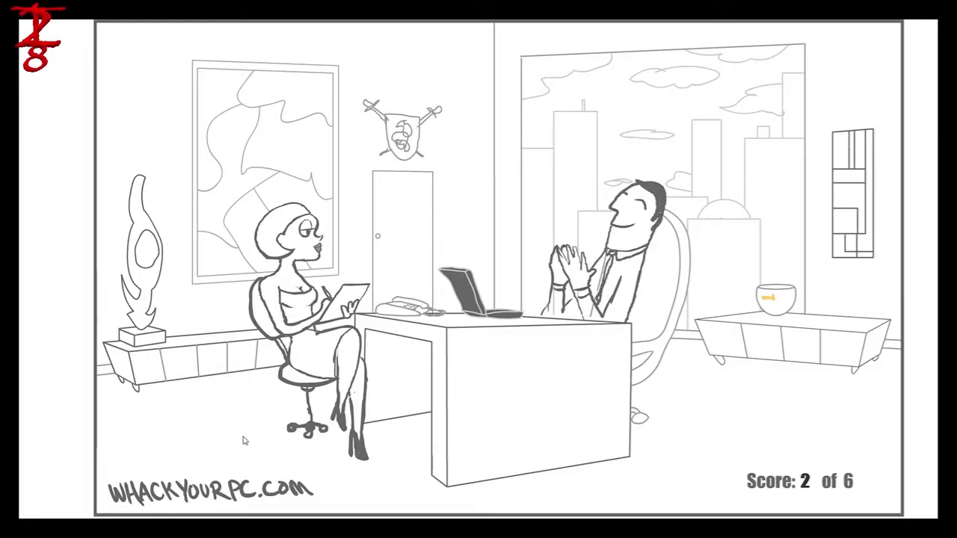
# - Use the goldfish bowl and the object beside the woman's chair on the laptop, score 3 of 6
pyautogui.click(771, 299)
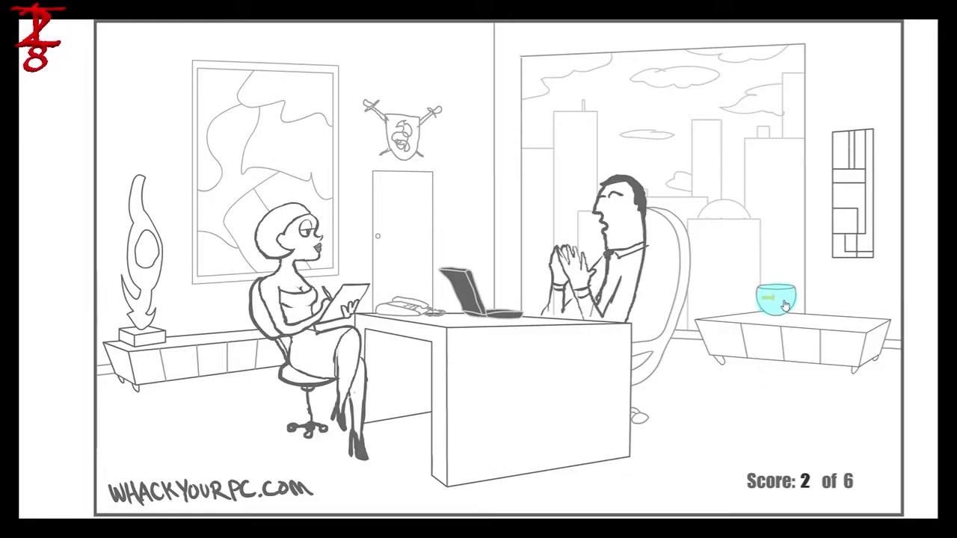
pyautogui.click(772, 302)
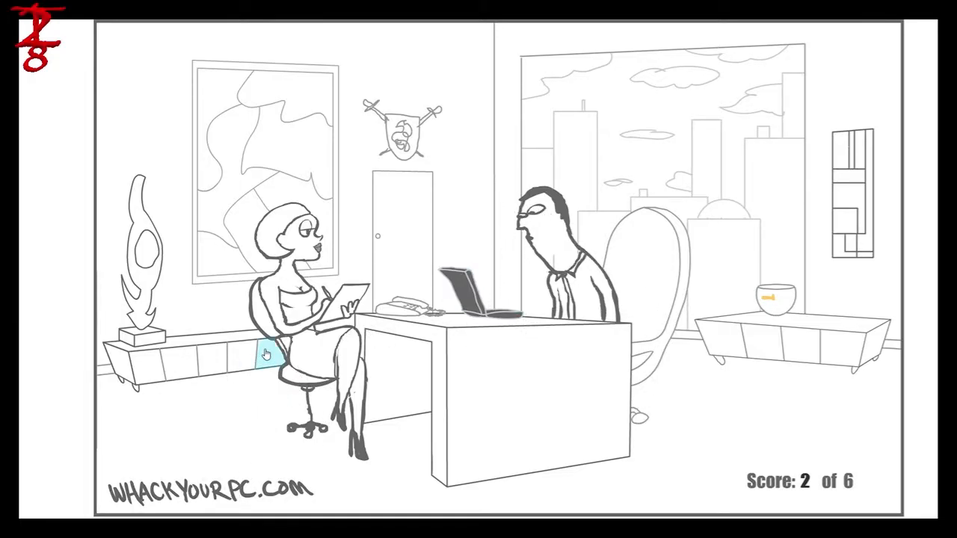
pyautogui.click(266, 353)
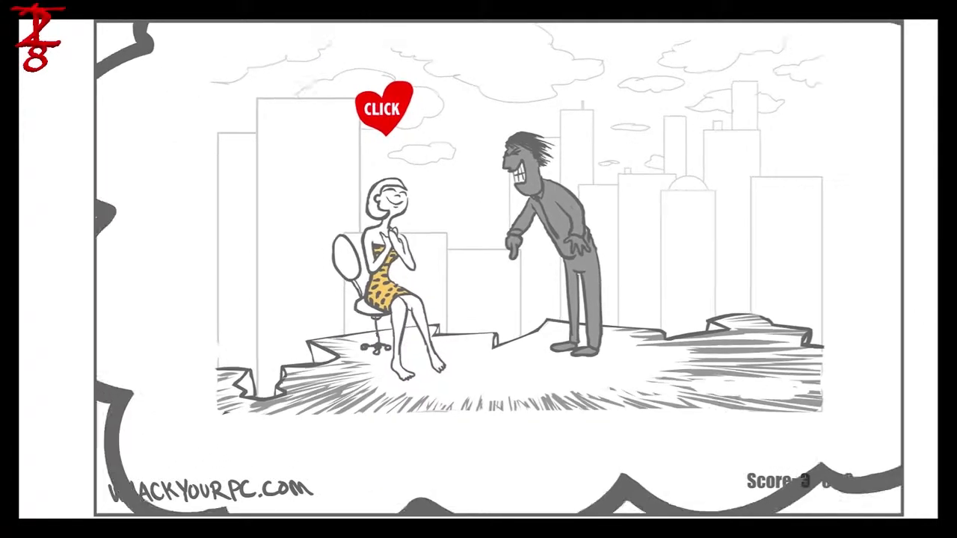
# - End the daydream via the heart, completing the fourth whack, and return to the office at 4 of 6
pyautogui.click(386, 108)
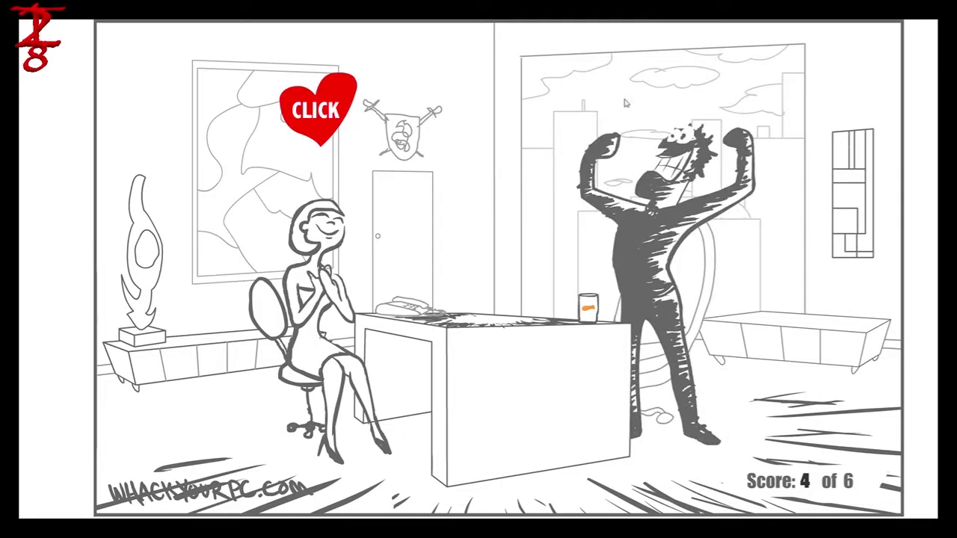
pyautogui.click(314, 112)
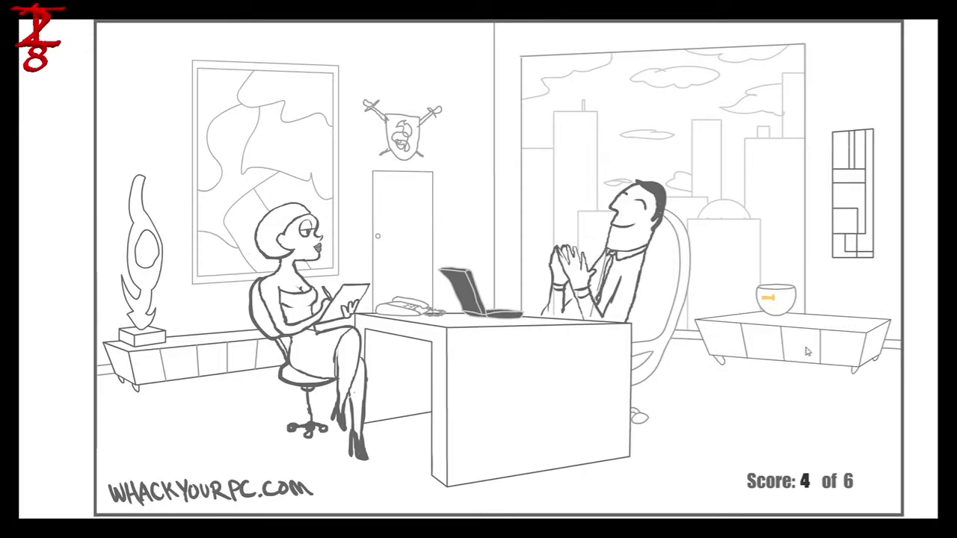
# - Trigger the fifth destruction with a new object, then return to the office via the CLICK heart at 5 of 6
pyautogui.click(631, 224)
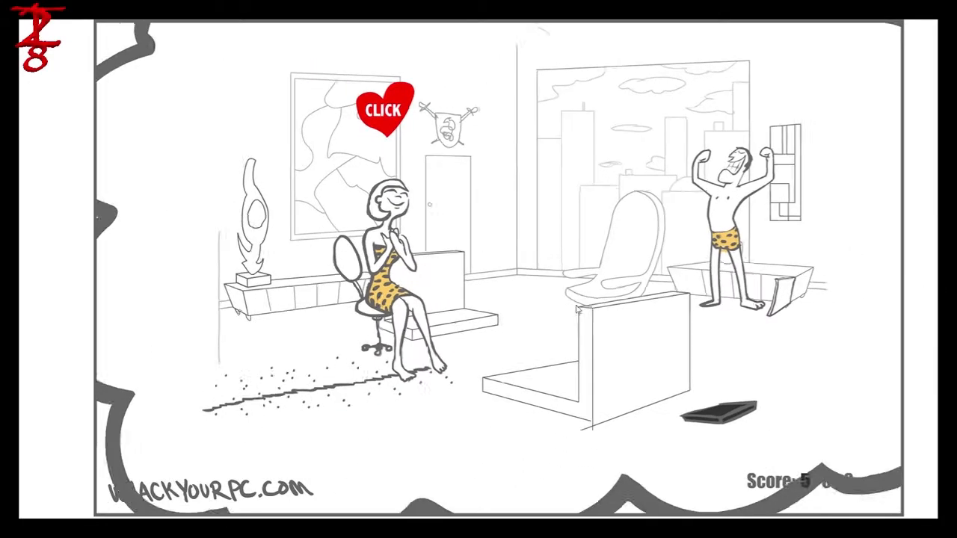
pyautogui.click(382, 112)
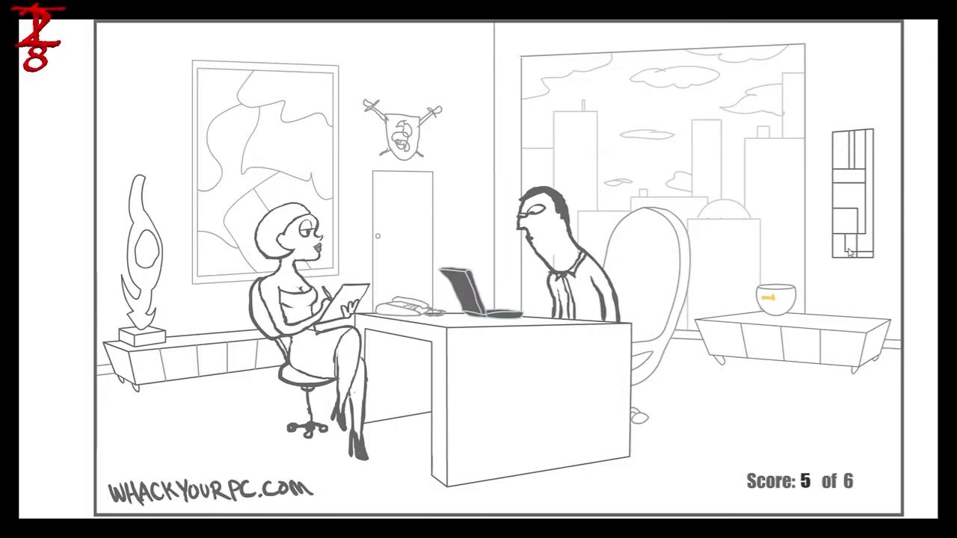
pyautogui.moveTo(862, 153)
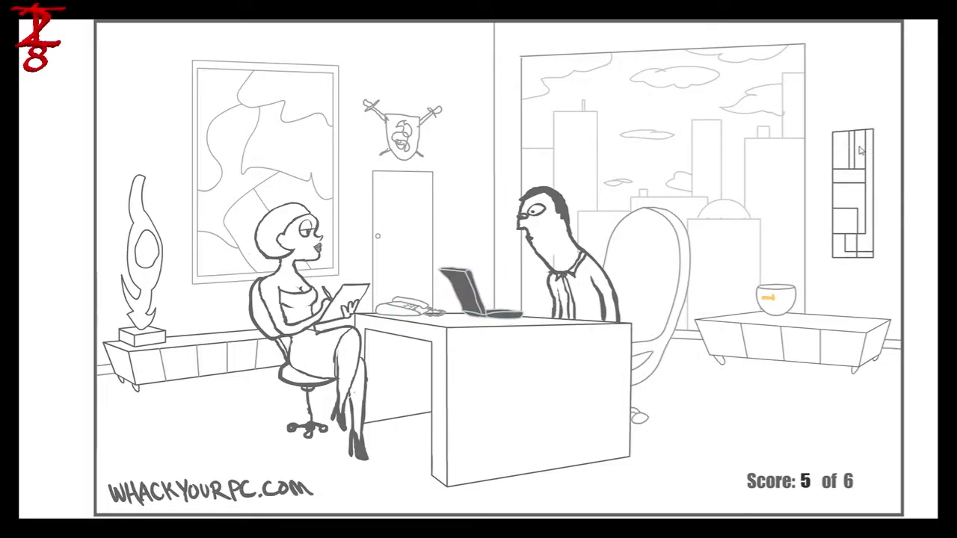